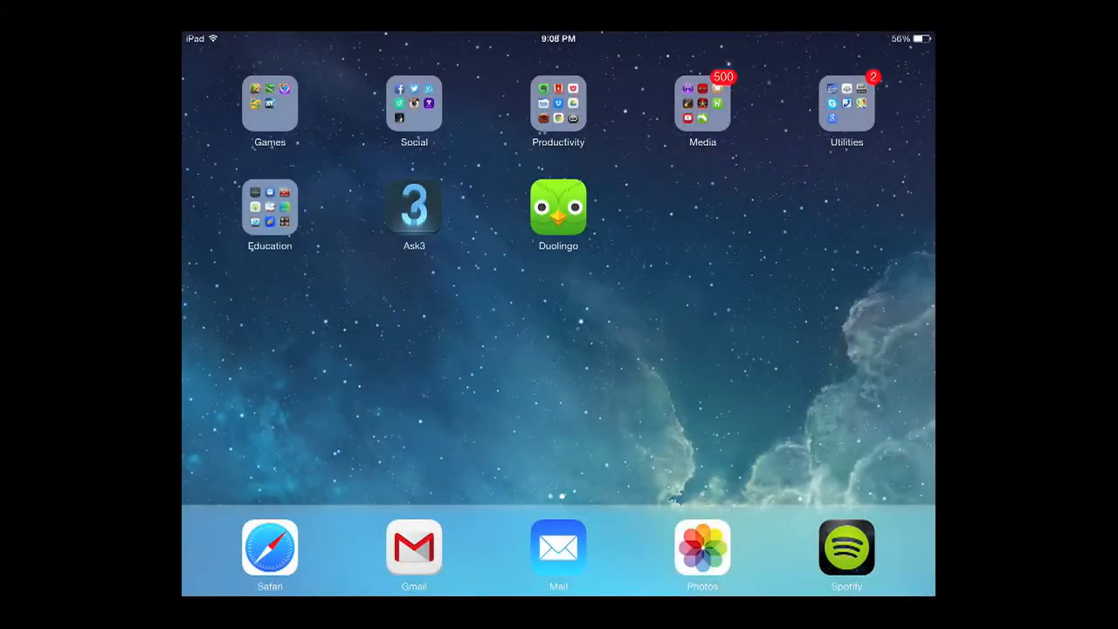
- Launch iMovie from the Media folder on the iPad home screen
left_click(703, 103)
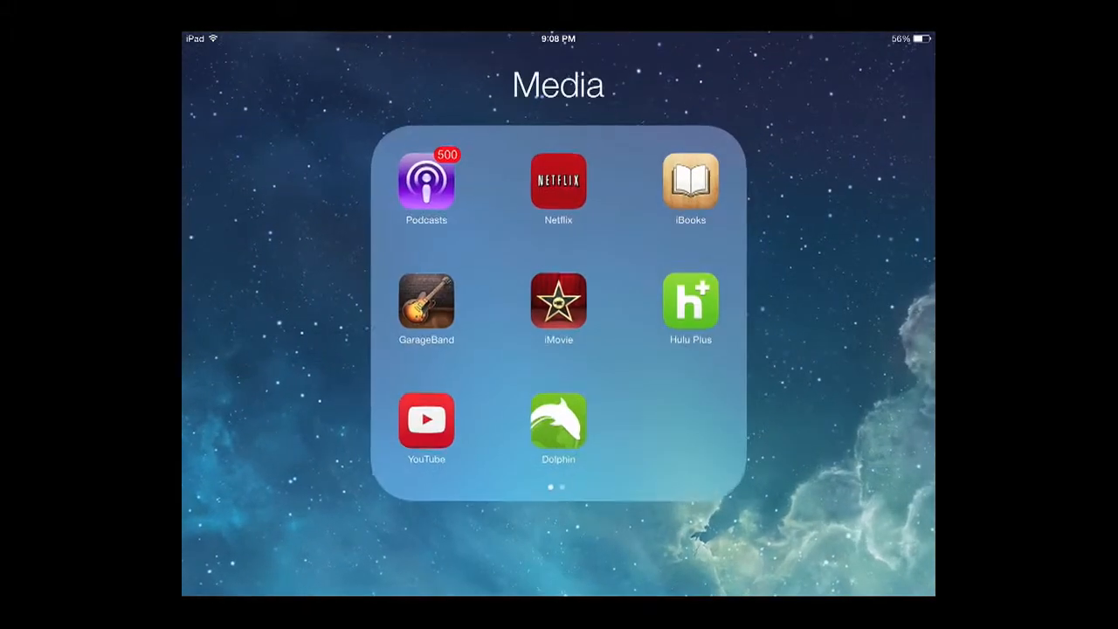
left_click(559, 301)
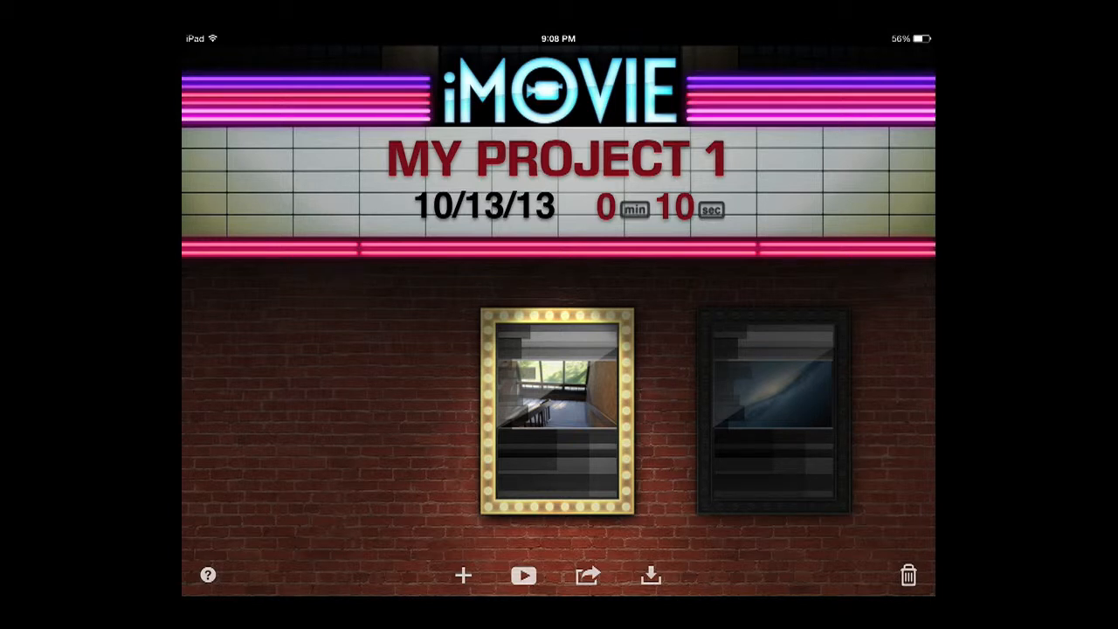
- Open the My Project 1 poster in the editor
left_click(464, 574)
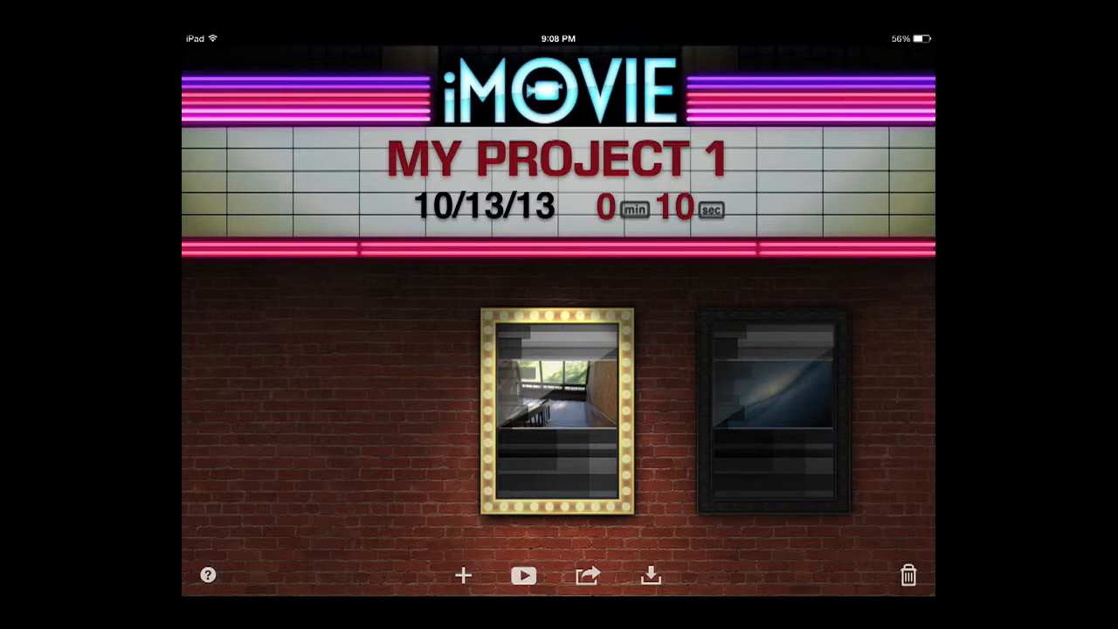
left_click(559, 411)
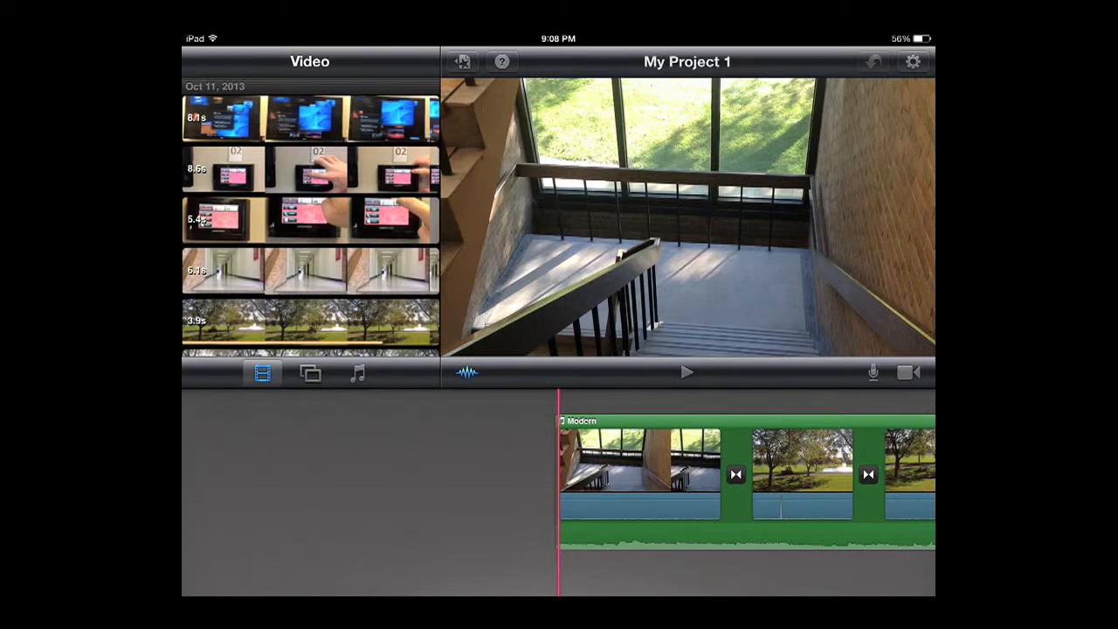
- Scroll the Video browser and select the 6.6 s hallway clip from Oct 11, 2013
left_click(502, 62)
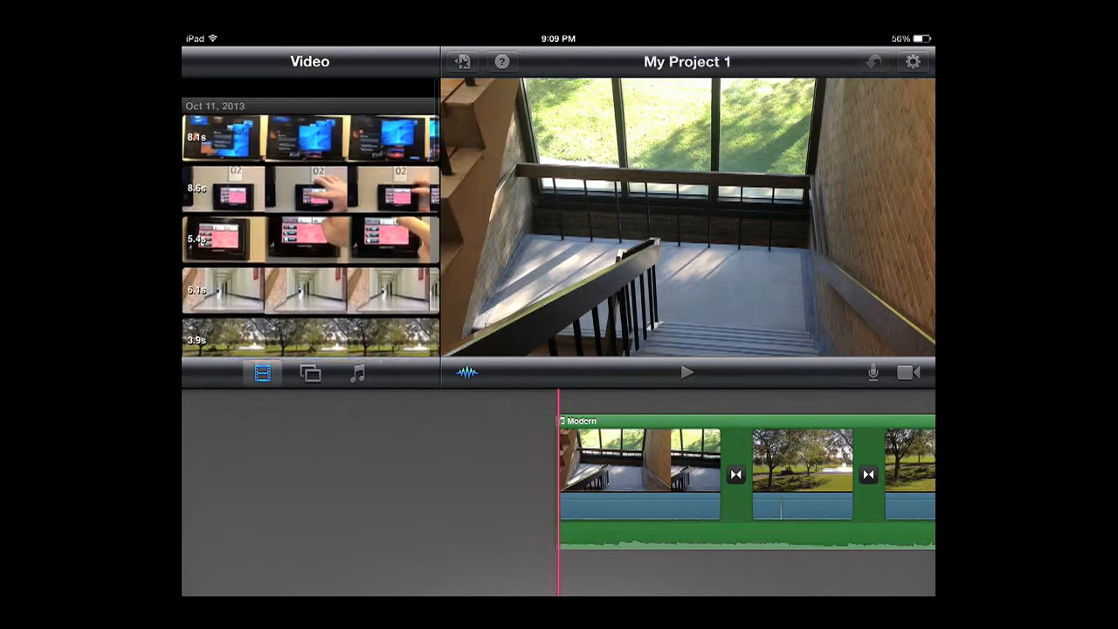
scroll("up", 3)
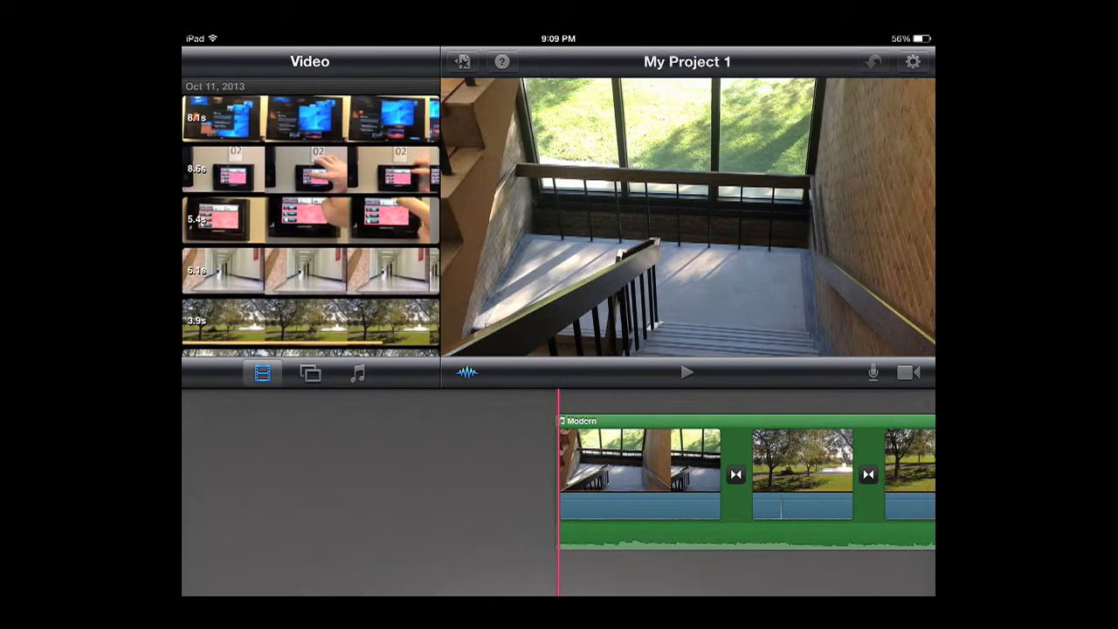
scroll("down", 3)
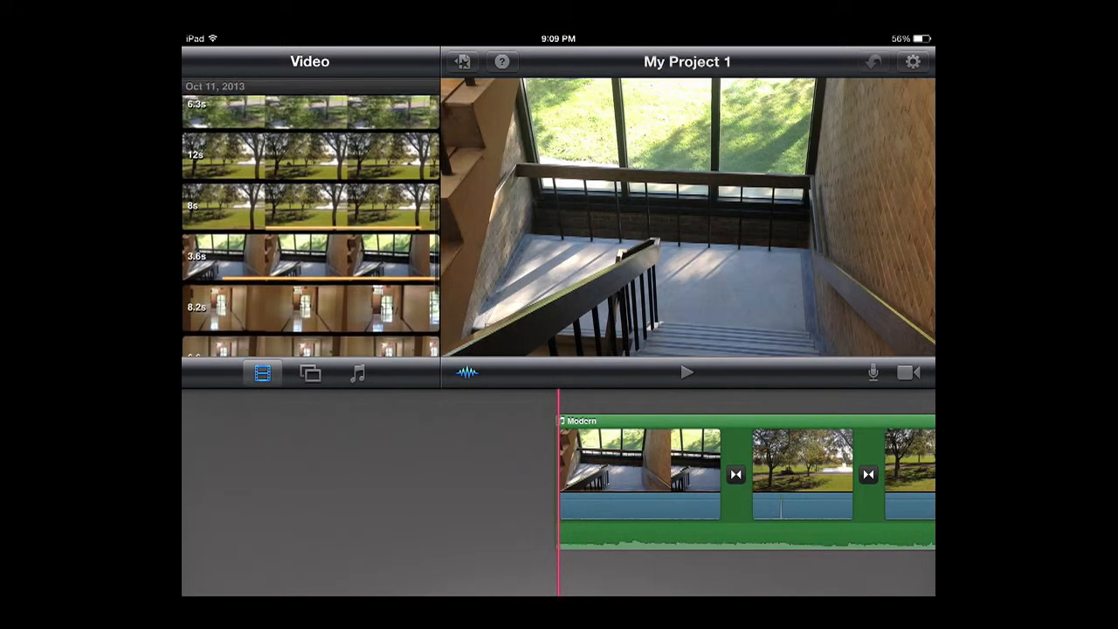
scroll("up", 3)
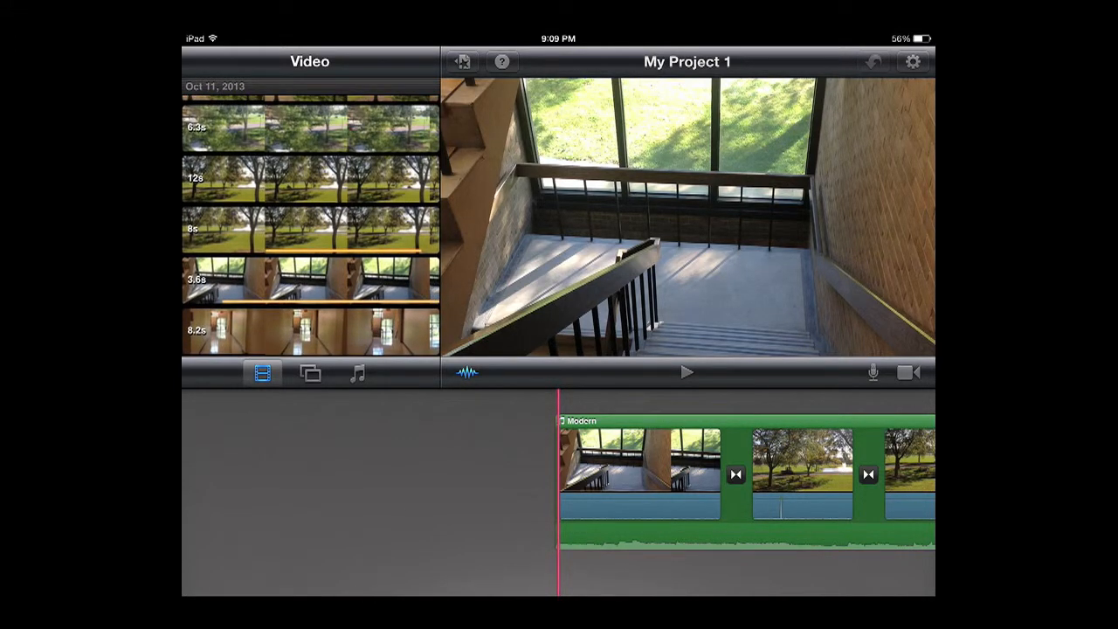
scroll("down", 3)
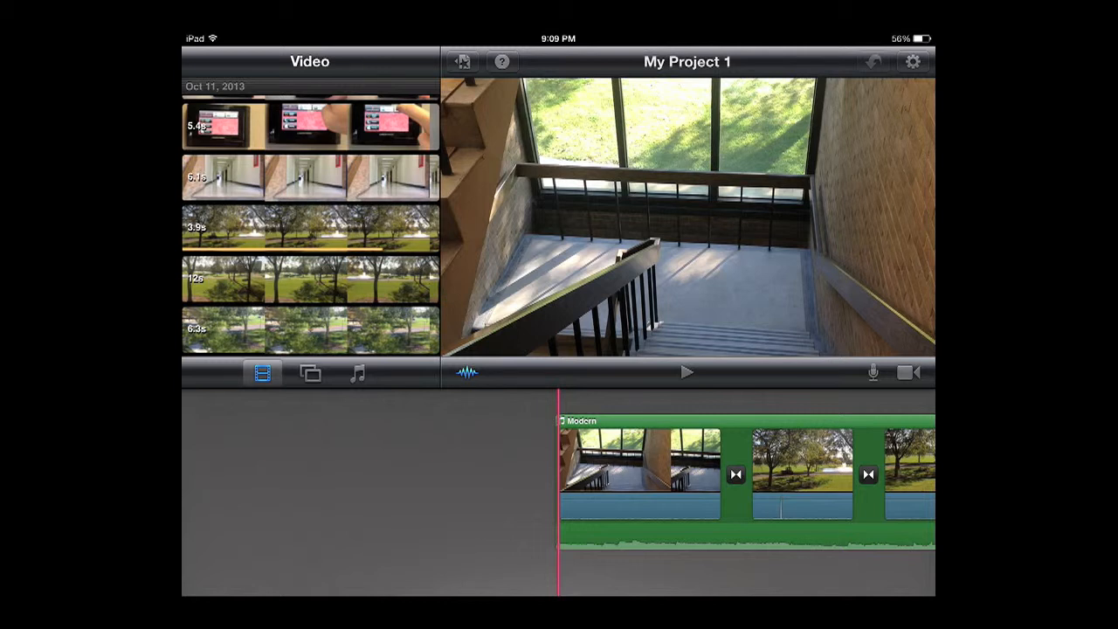
scroll("down", 3)
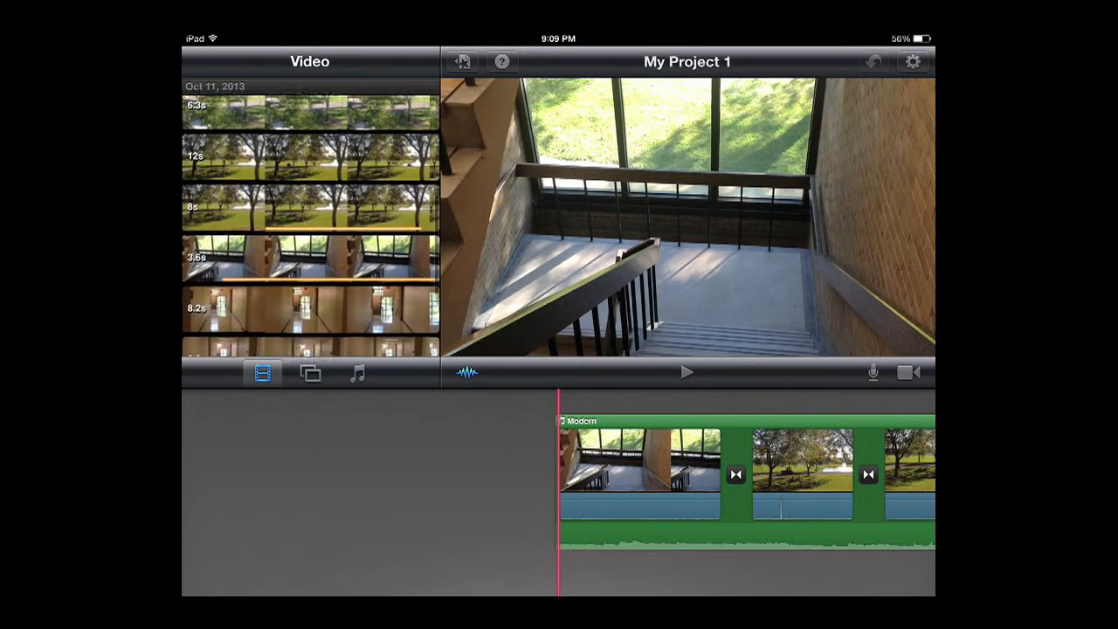
scroll("down", 3)
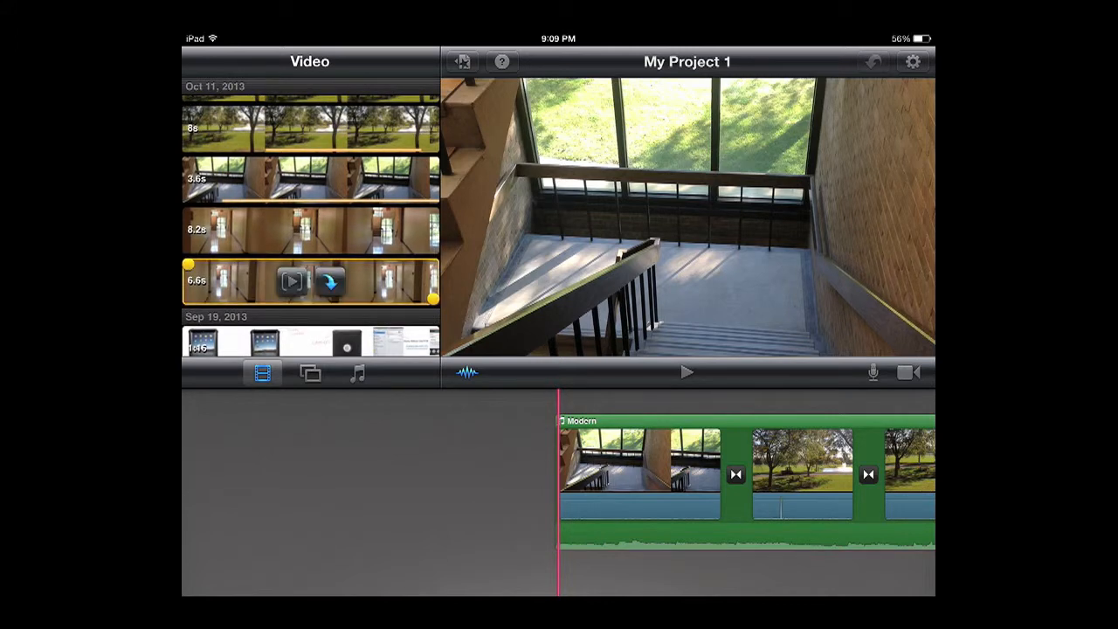
- Add the 6.6 s hallway clip to the end of the timeline, making 15.1 s
left_click(687, 373)
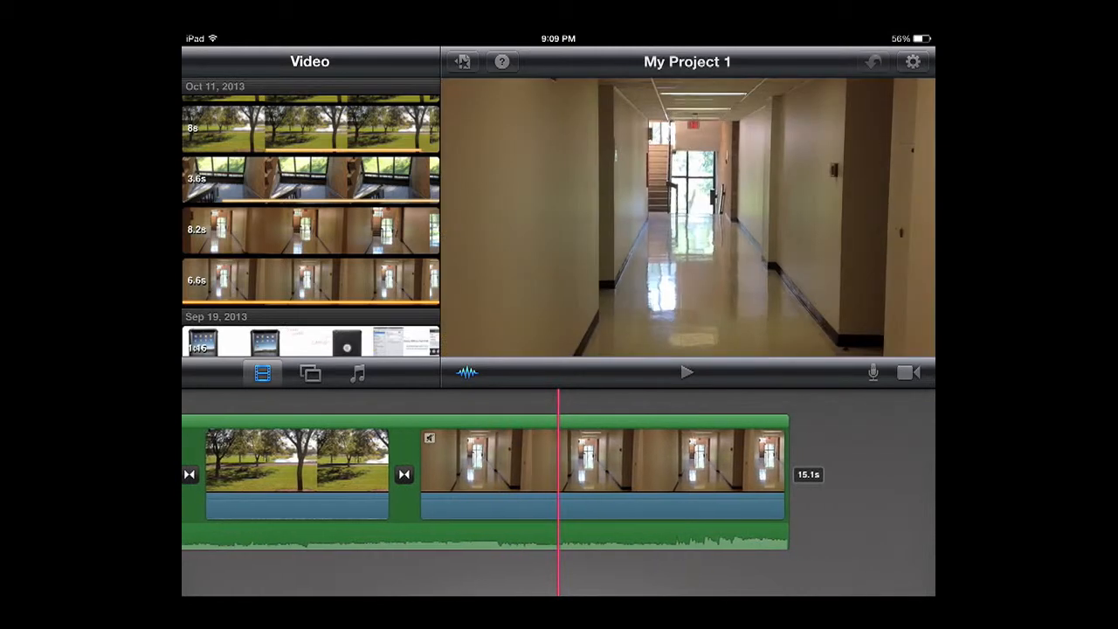
- Trim the end of the hallway clip, shortening the project to 12.6 s
left_click(598, 459)
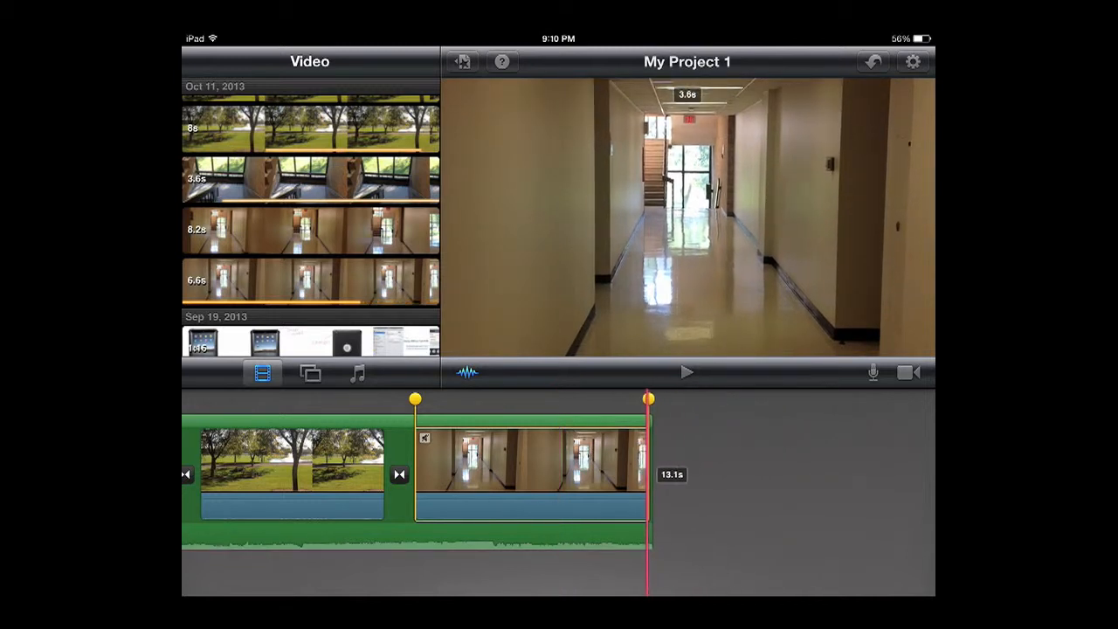
left_click_drag(646, 399, 558, 399)
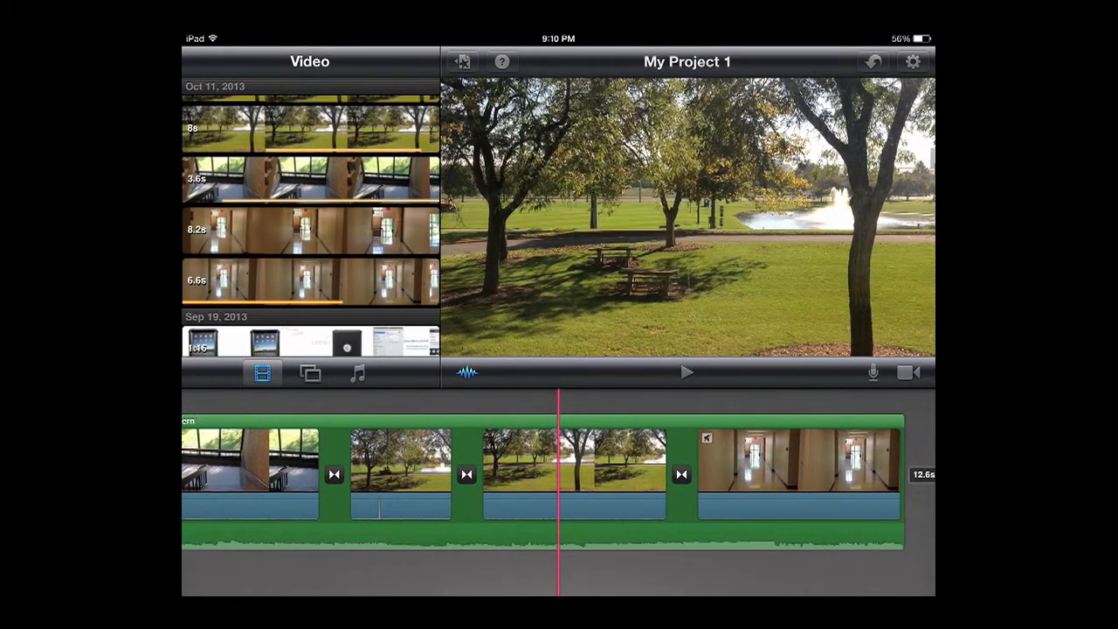
left_click(467, 475)
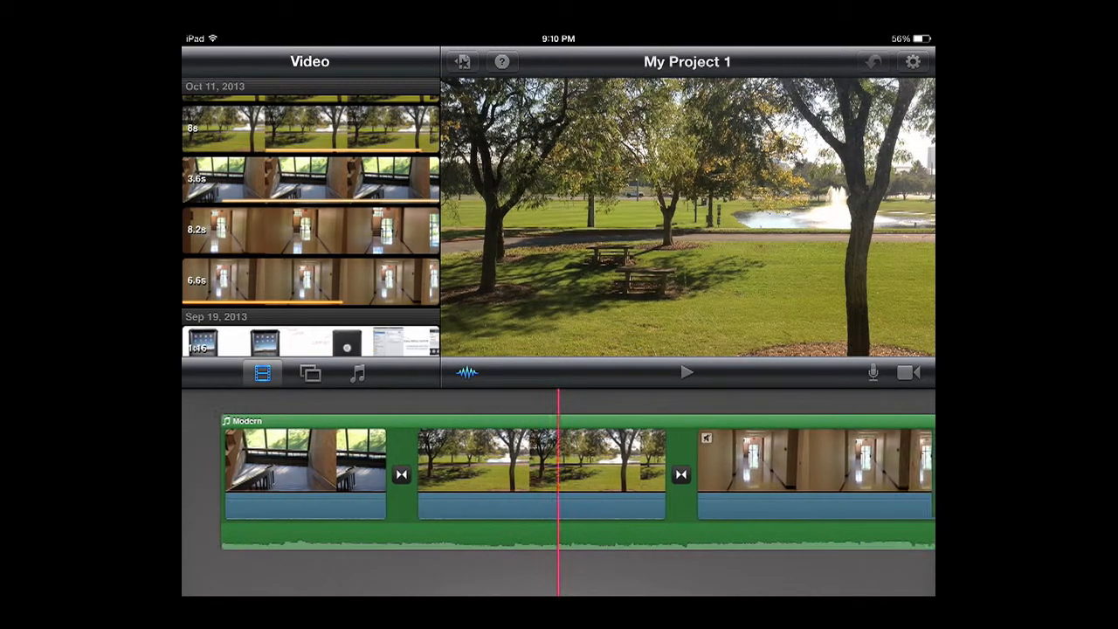
scroll("right", 3)
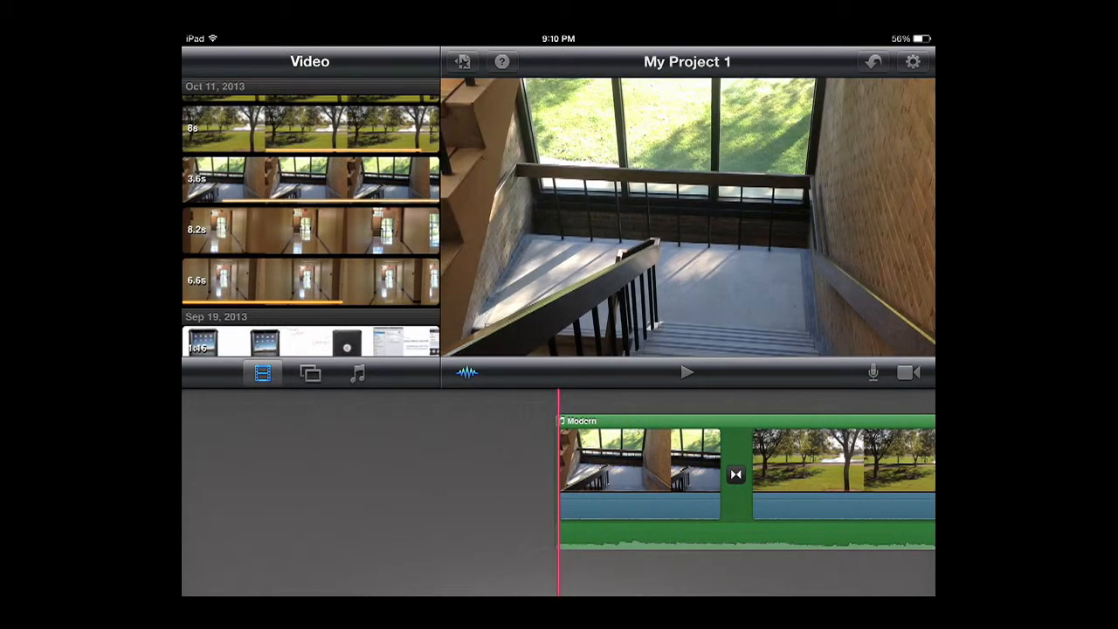
- Record a voiceover and accept it as Recording 2 beneath the opening clips
left_click(873, 373)
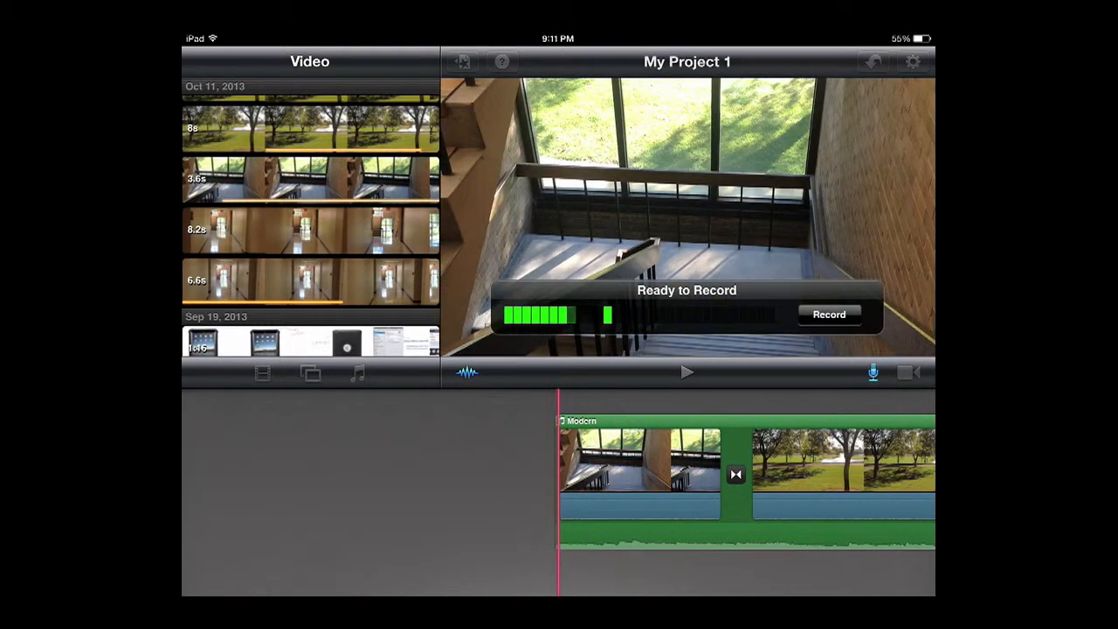
left_click(828, 314)
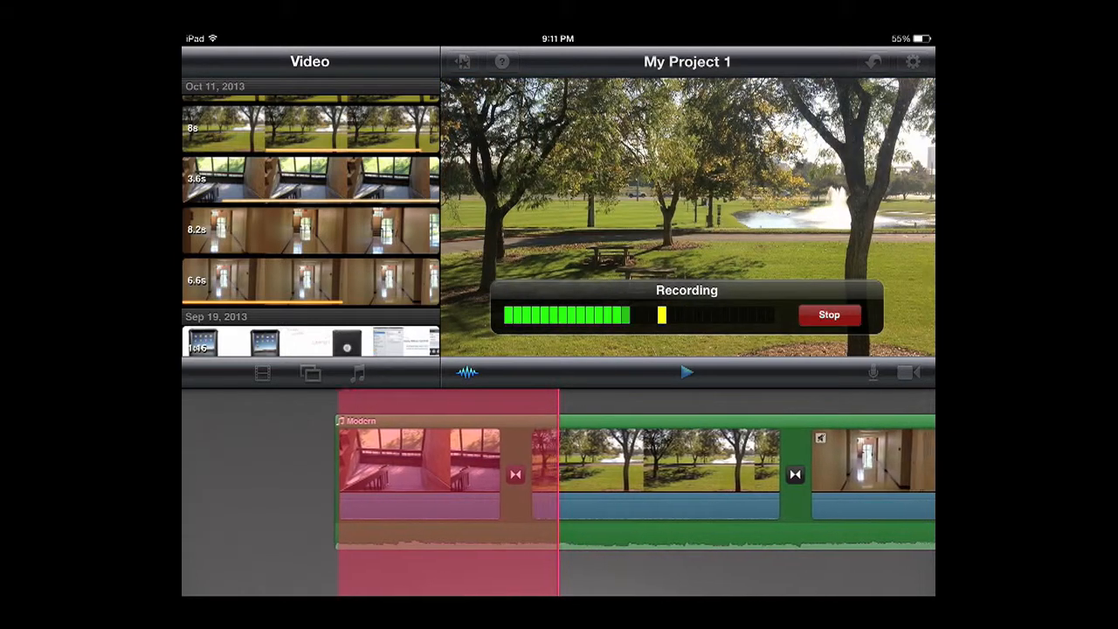
left_click(828, 315)
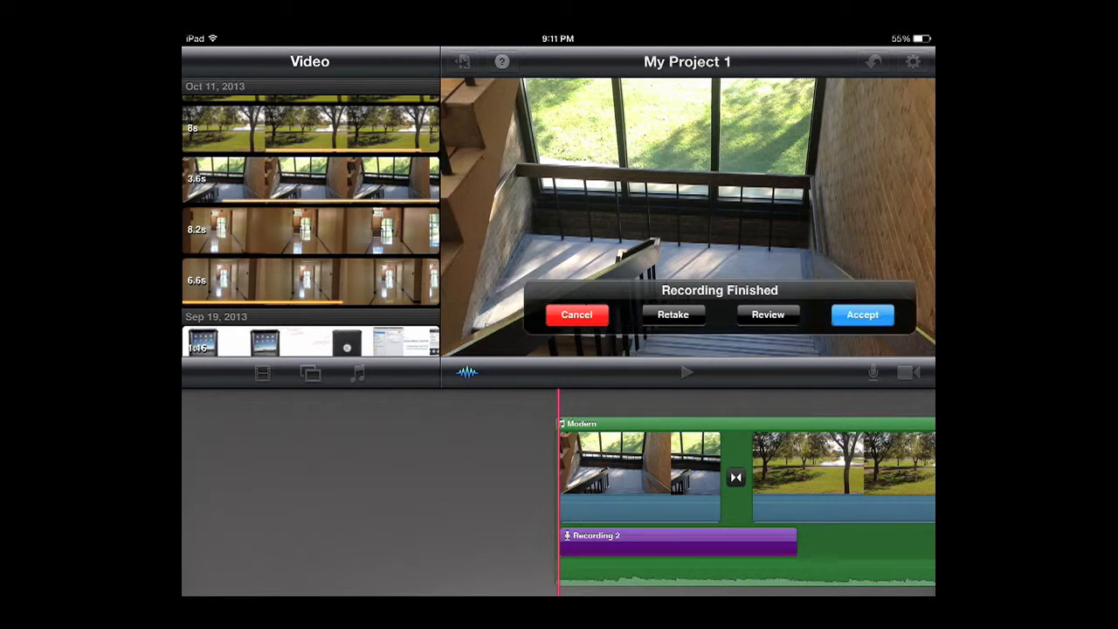
left_click(862, 315)
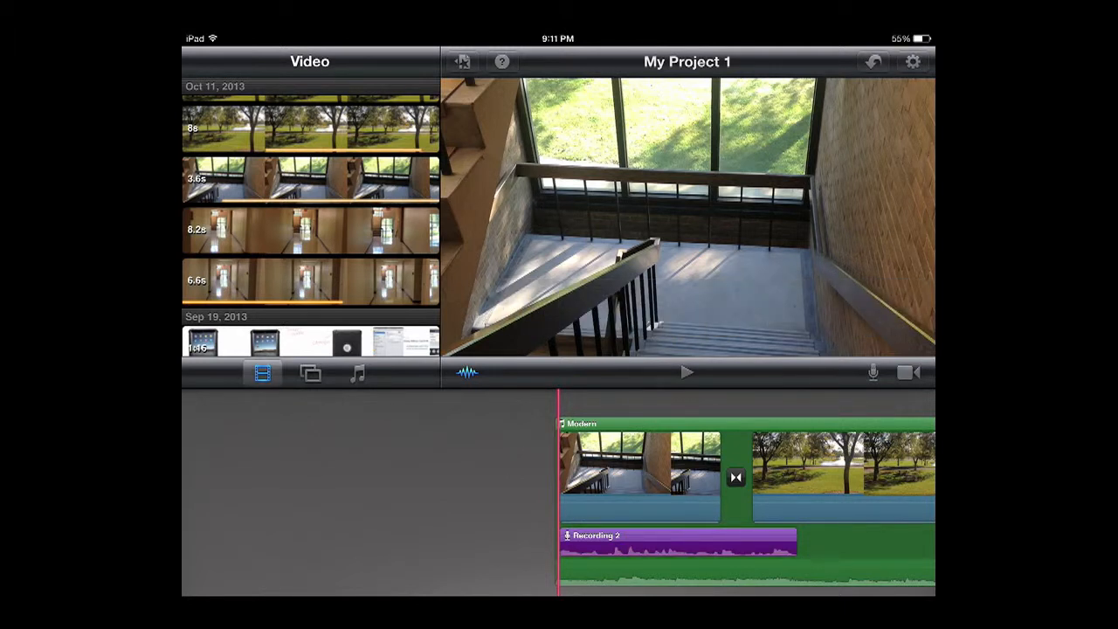
- View and dismiss Recording 2's audio settings, then browse Theme Music tracks
left_click(678, 542)
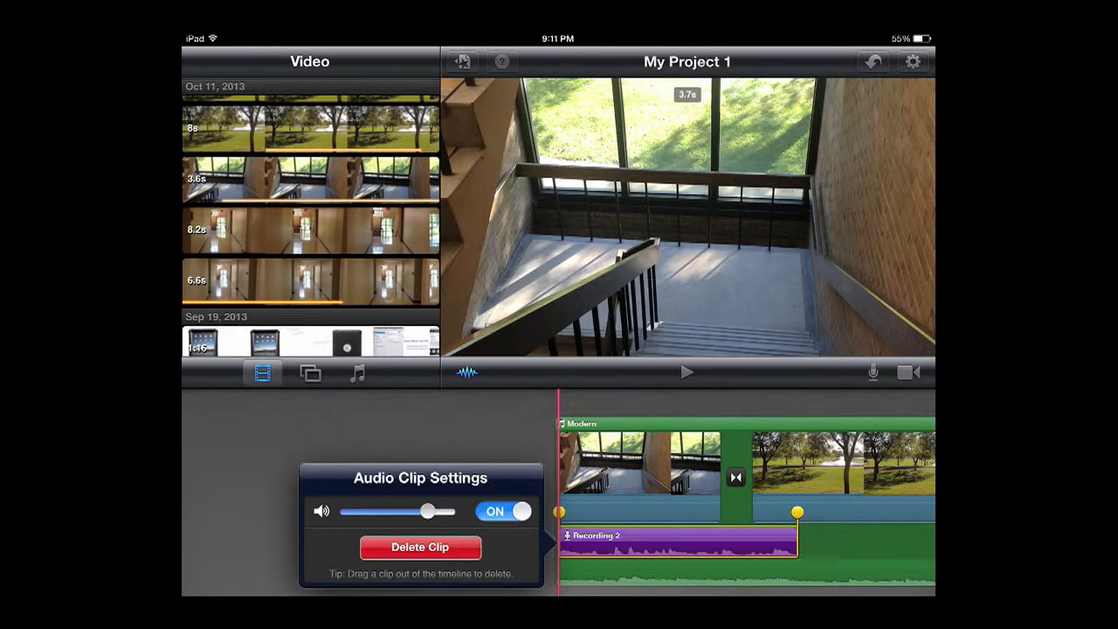
left_click_drag(427, 512, 400, 512)
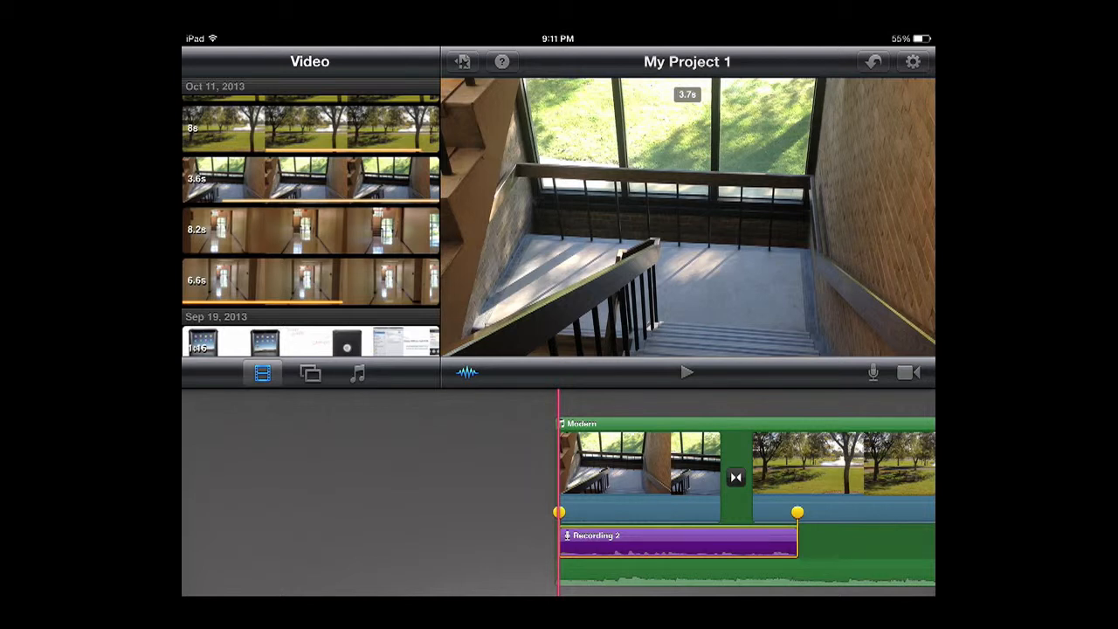
left_click(356, 373)
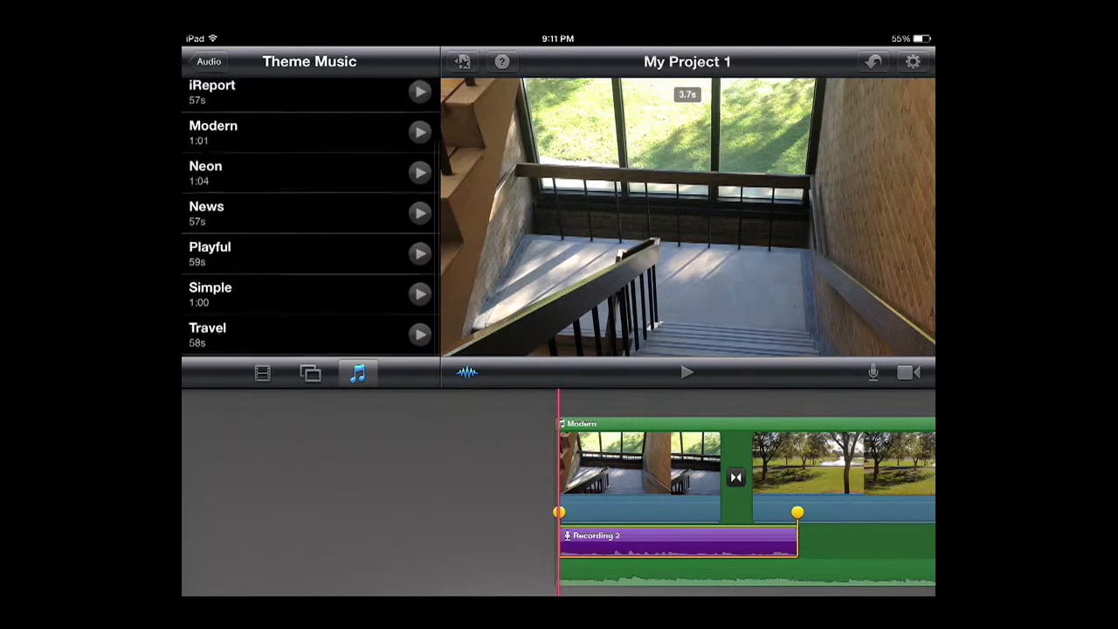
- Switch the project's theme music to Bright
scroll("up", 3)
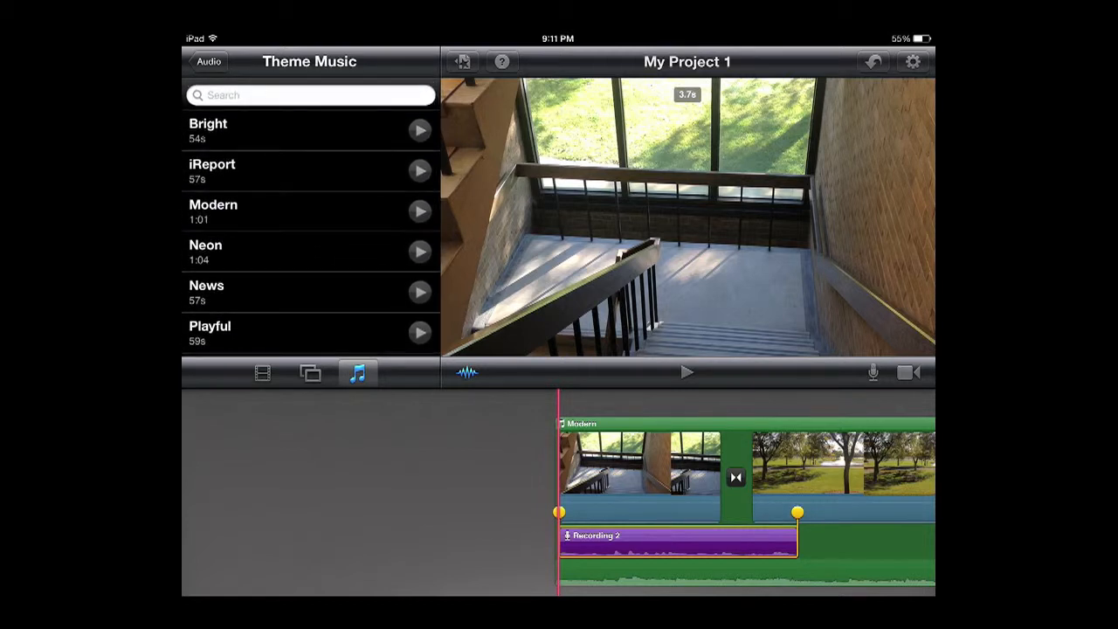
left_click(208, 129)
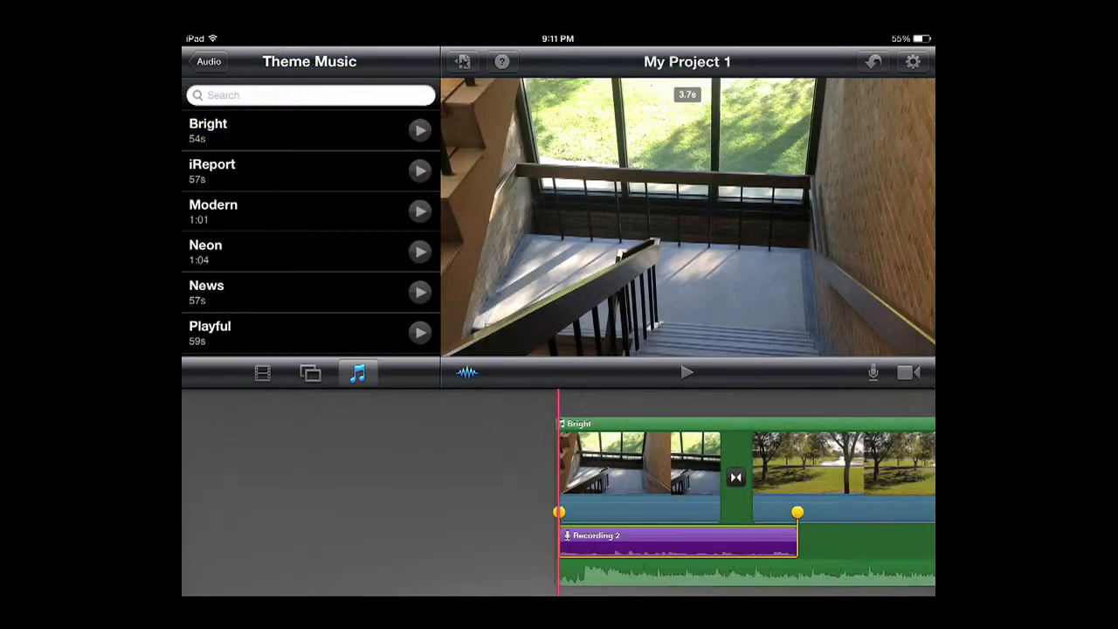
left_click(208, 61)
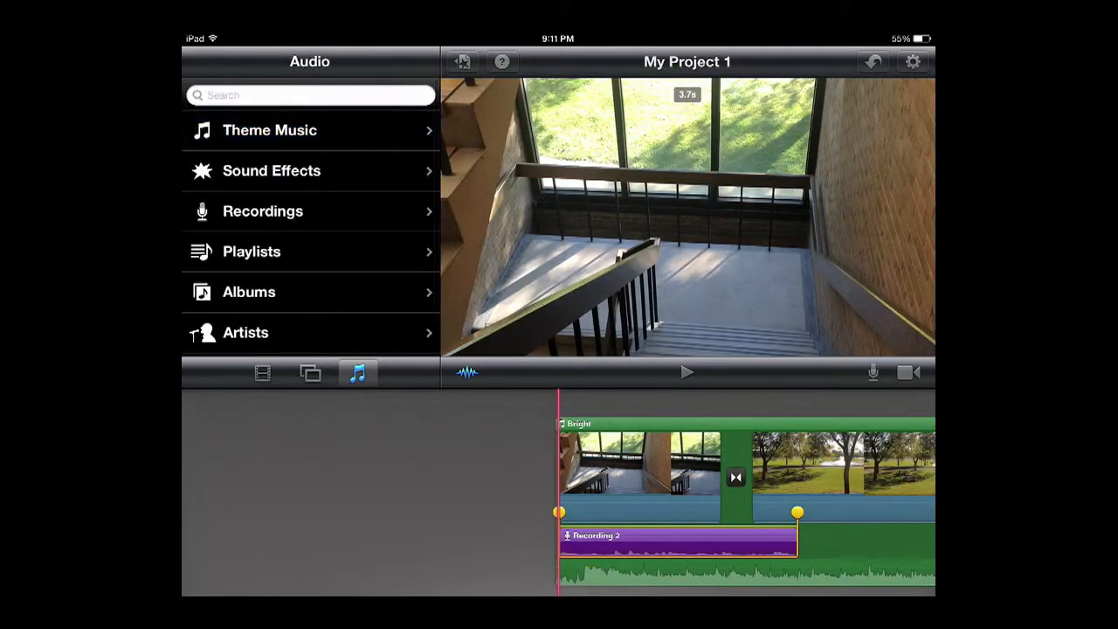
- Browse Sound Effects, Recordings and Artists, then return to the projects gallery
left_click(271, 171)
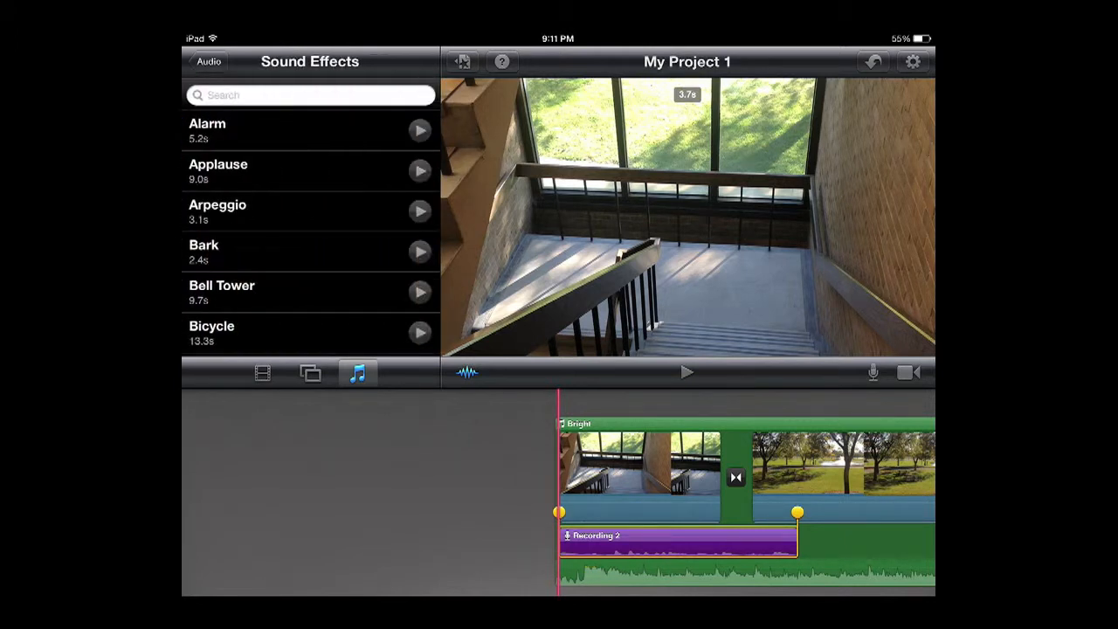
left_click(208, 61)
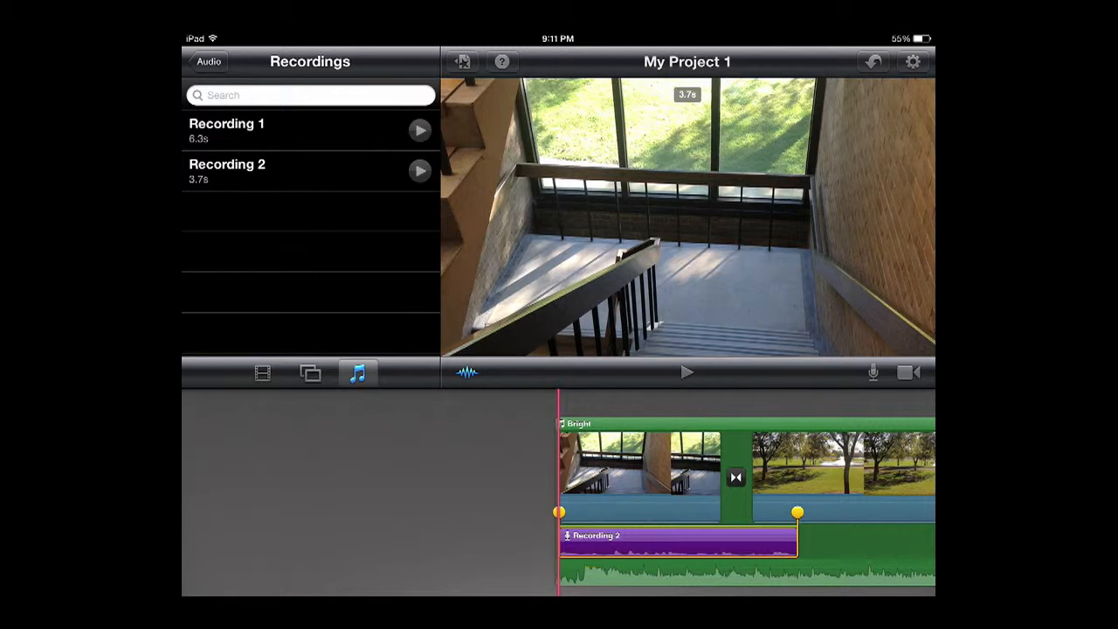
left_click(208, 61)
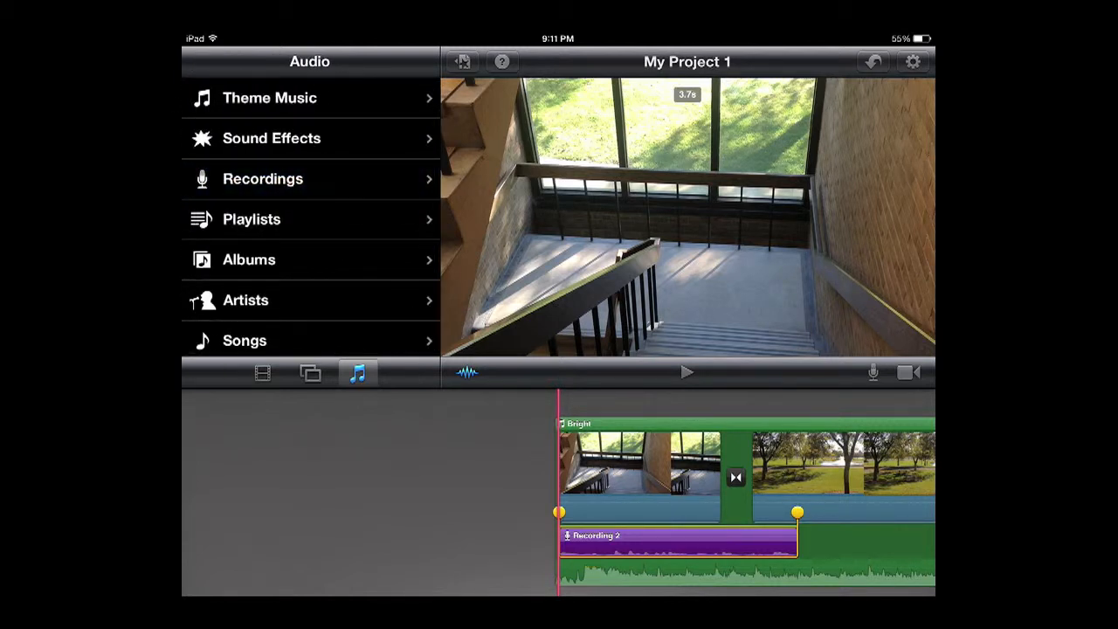
left_click(245, 299)
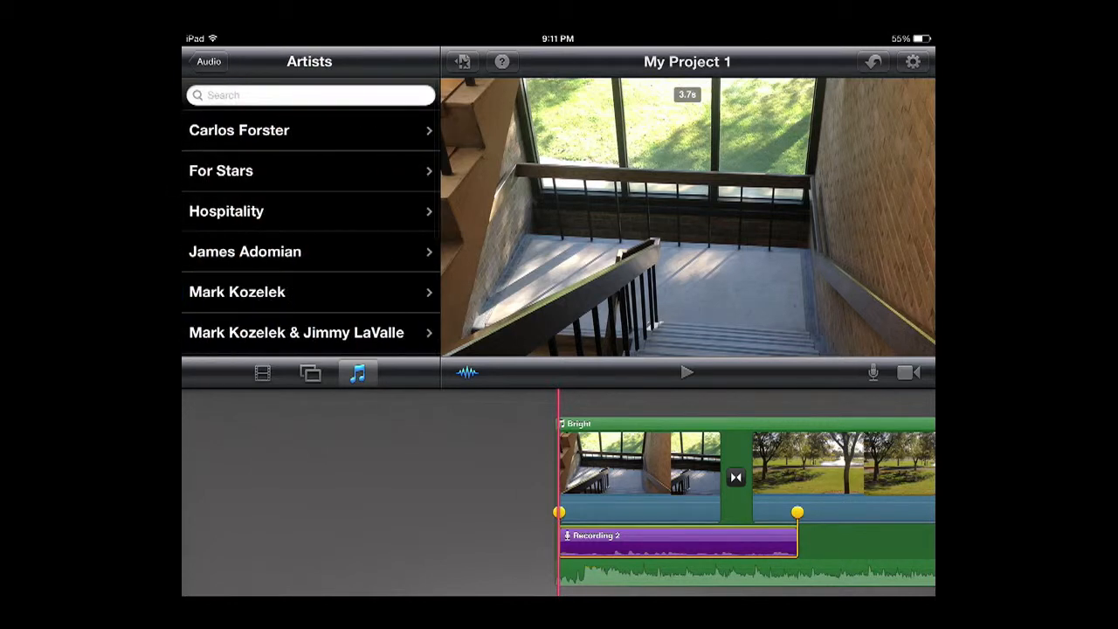
left_click(208, 61)
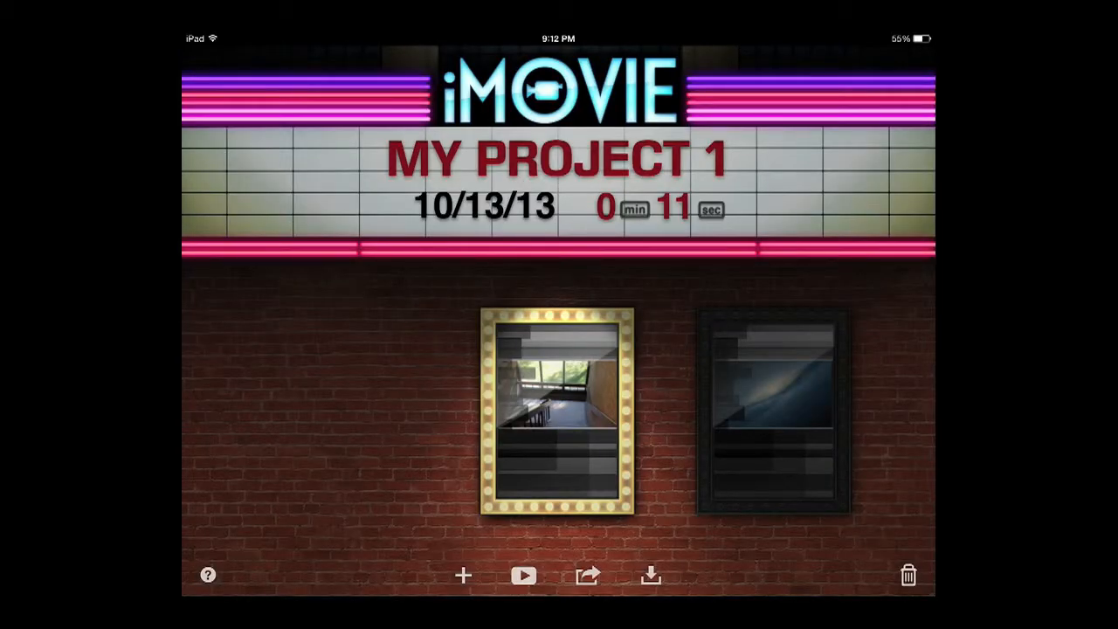
- Bring up the YouTube Share Project form for My Project 1 and close it
left_click(588, 575)
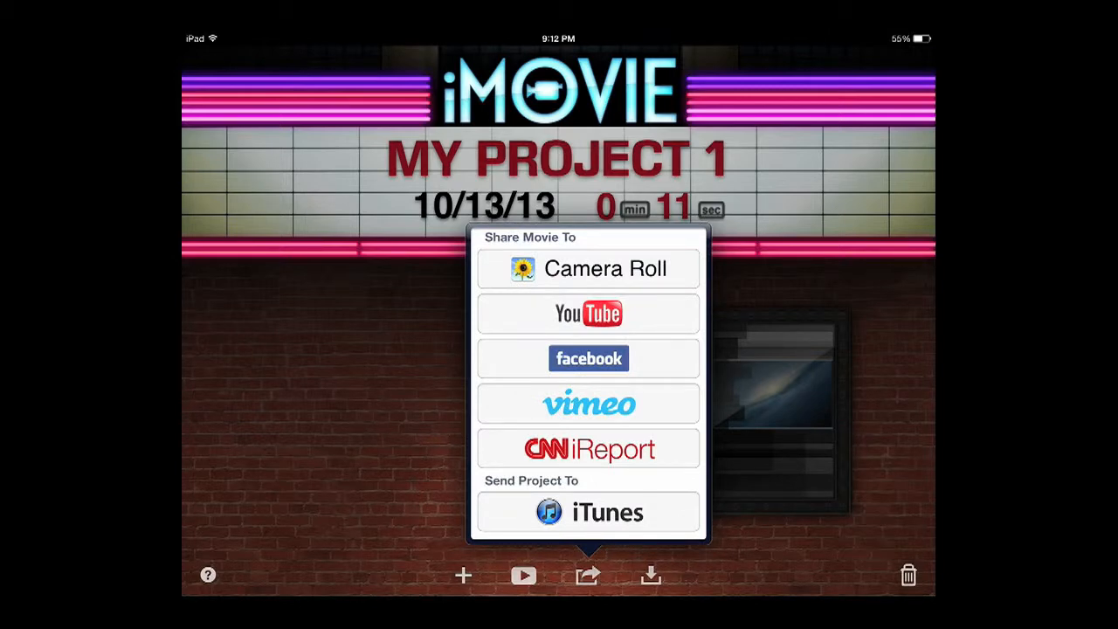
left_click(588, 314)
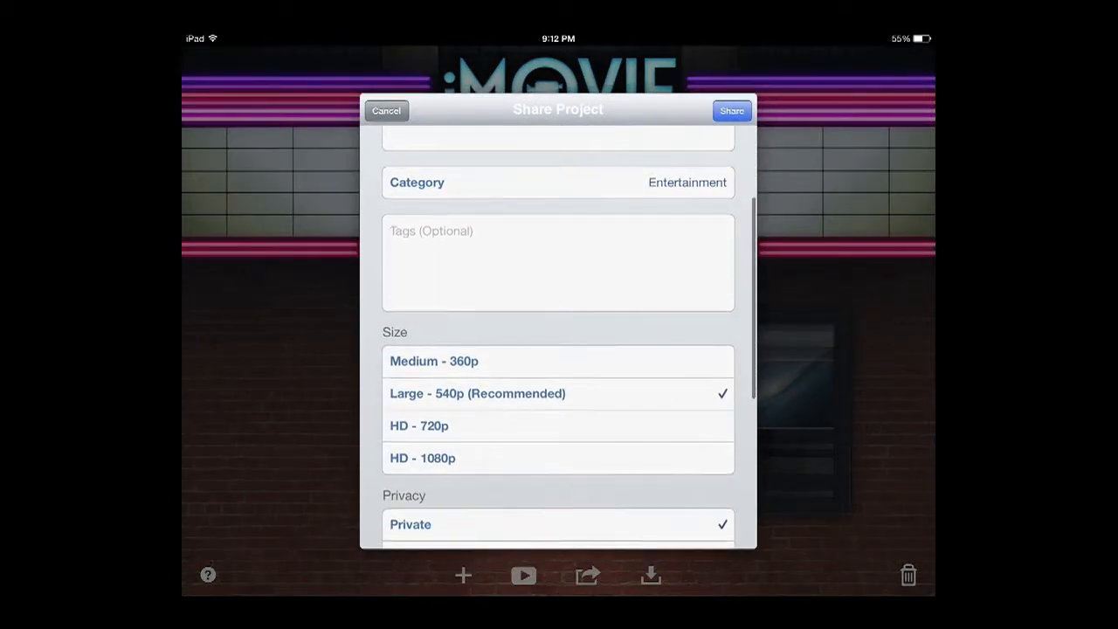
scroll("up", 3)
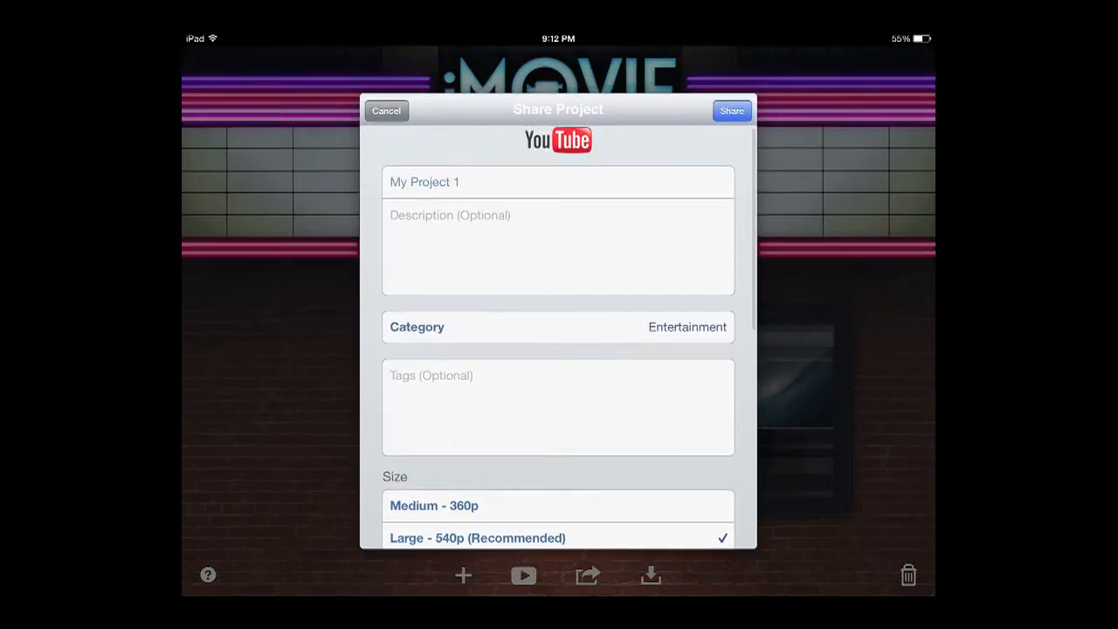
left_click(386, 110)
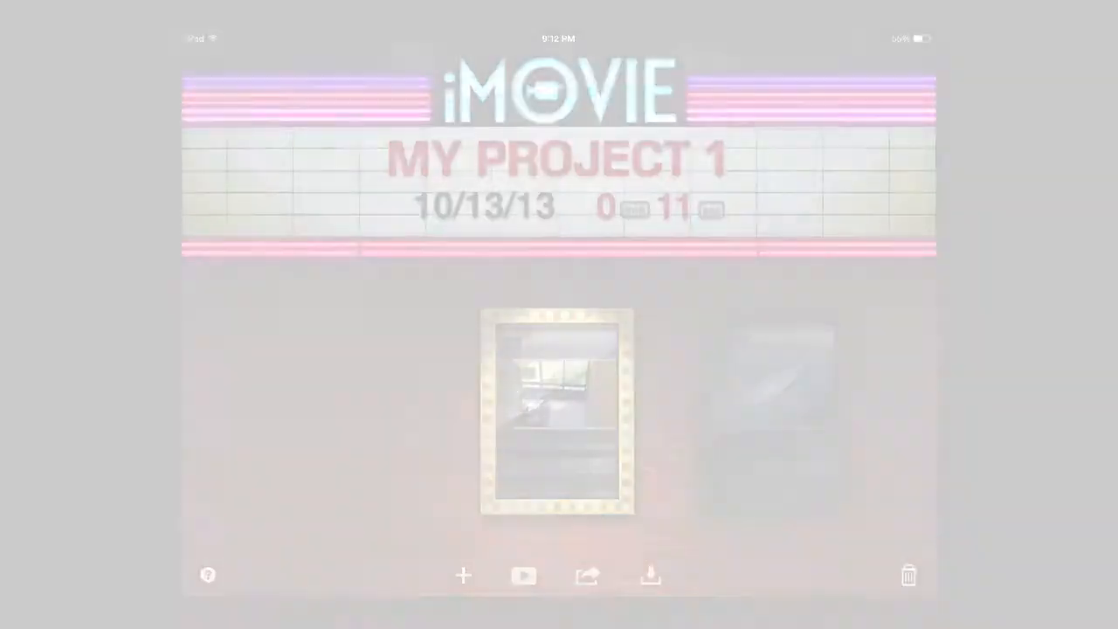